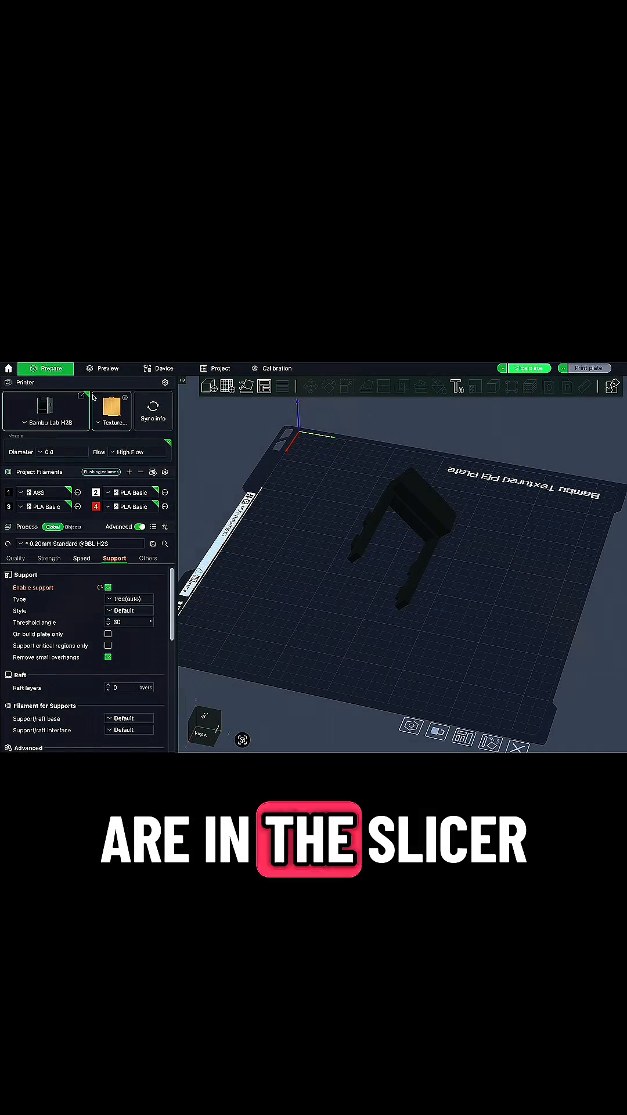
- Set Z hop when retracting to 0.6 mm in the H2S printer's Extruder settings
left_click(81, 394)
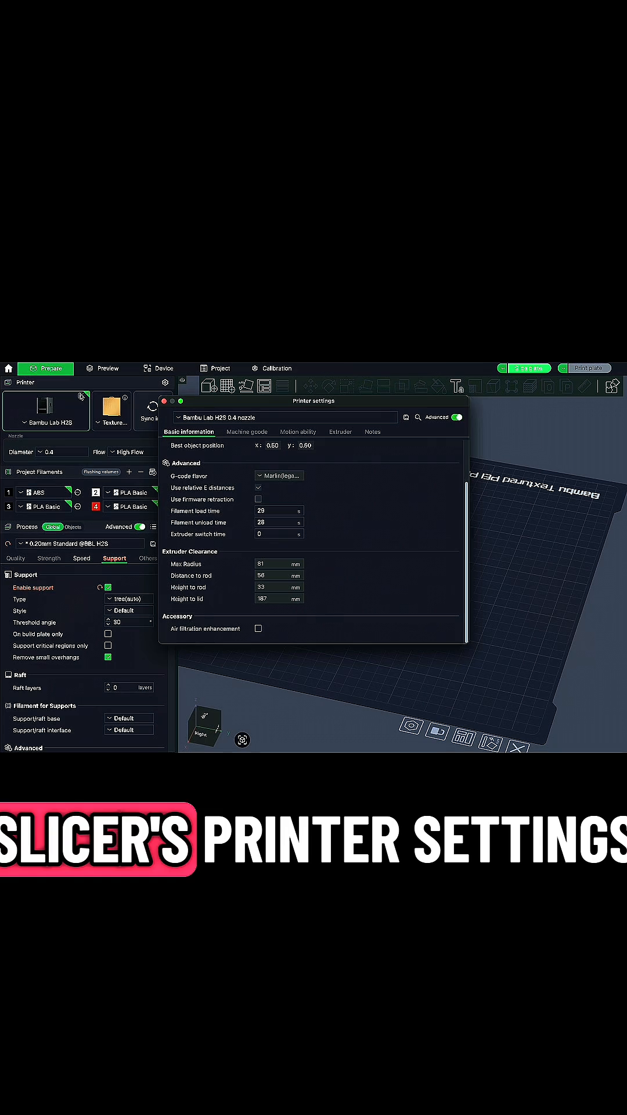
left_click(338, 431)
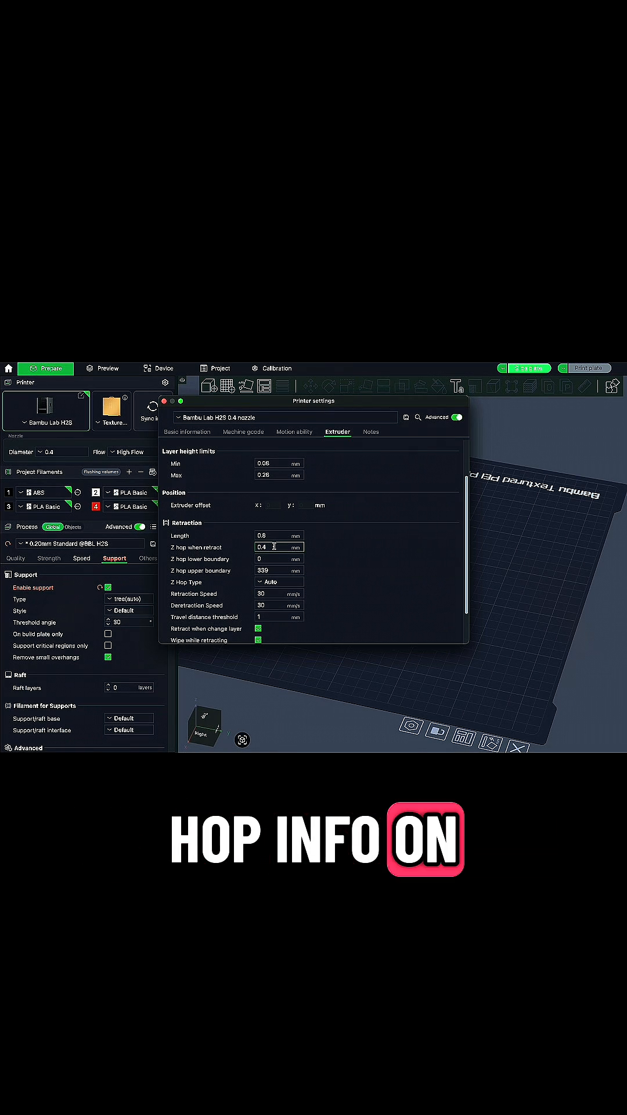
mouse_move(274, 548)
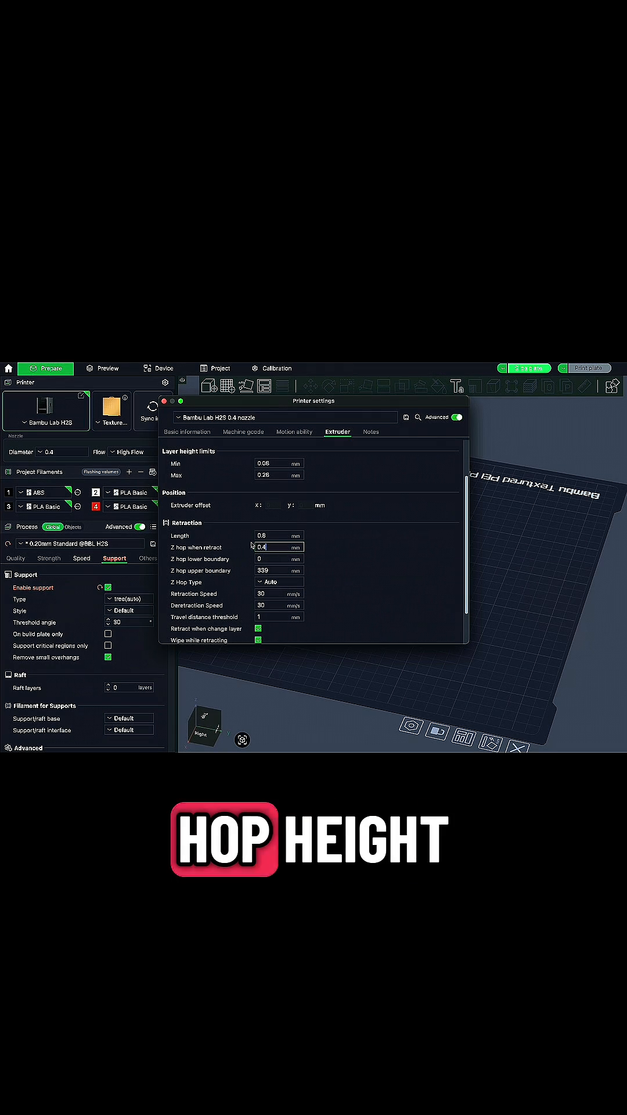
type("0.6")
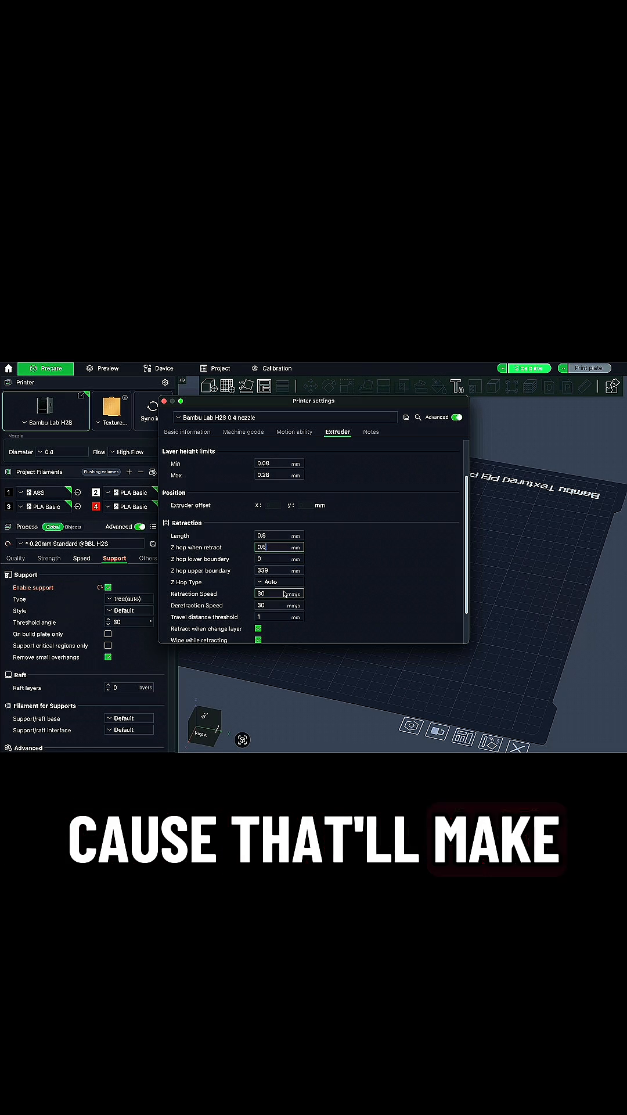
scroll("down", 3)
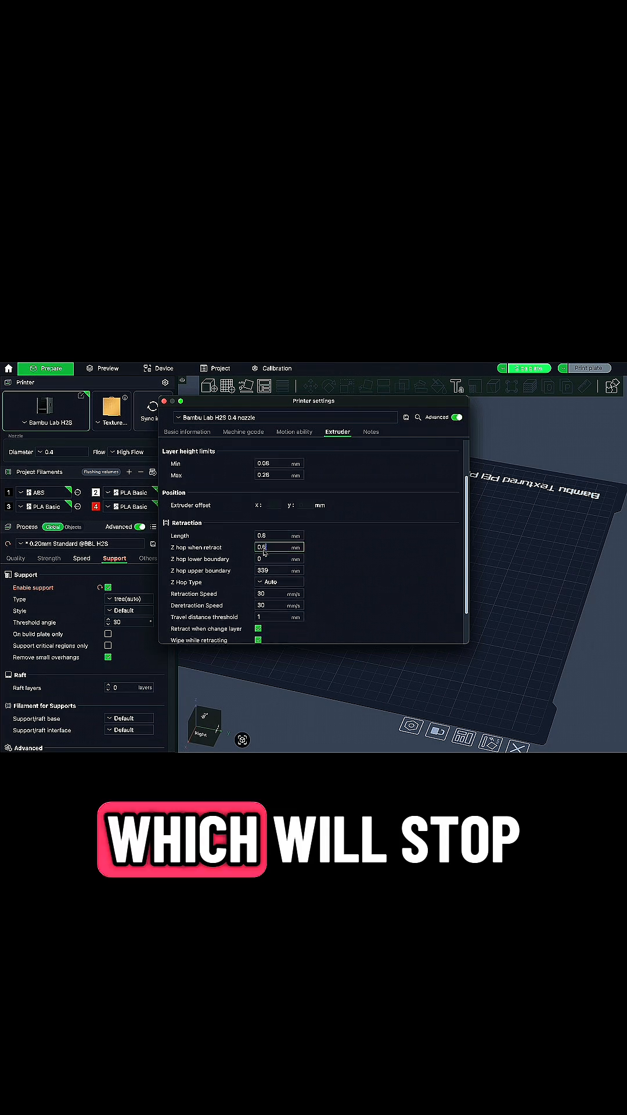
scroll("down", 3)
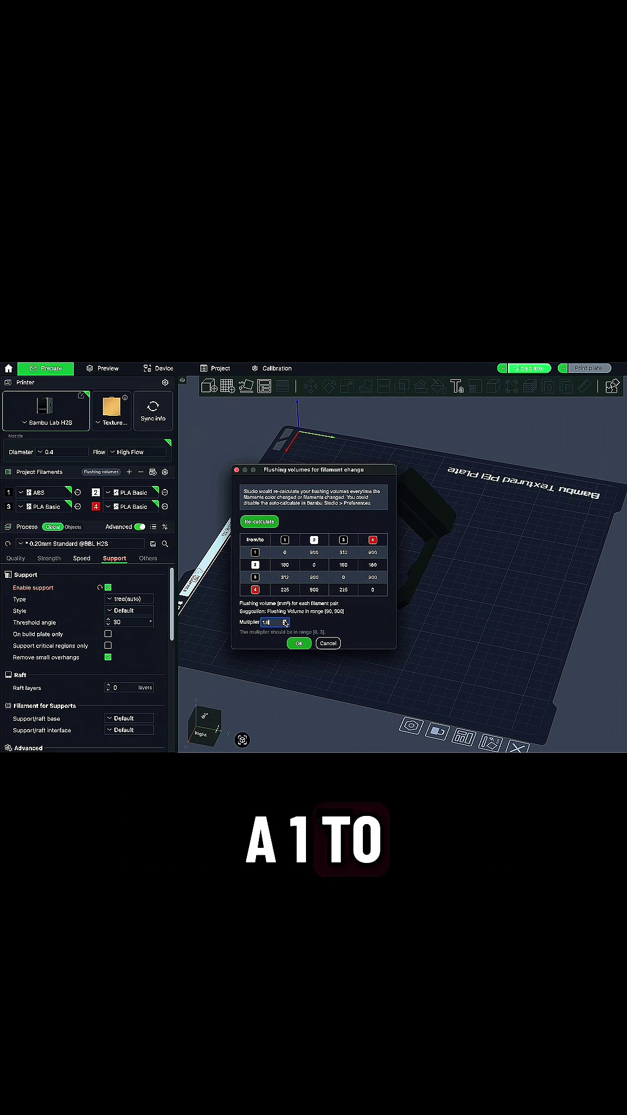
- Confirm the raised flushing-volume multiplier with OK
left_click(299, 643)
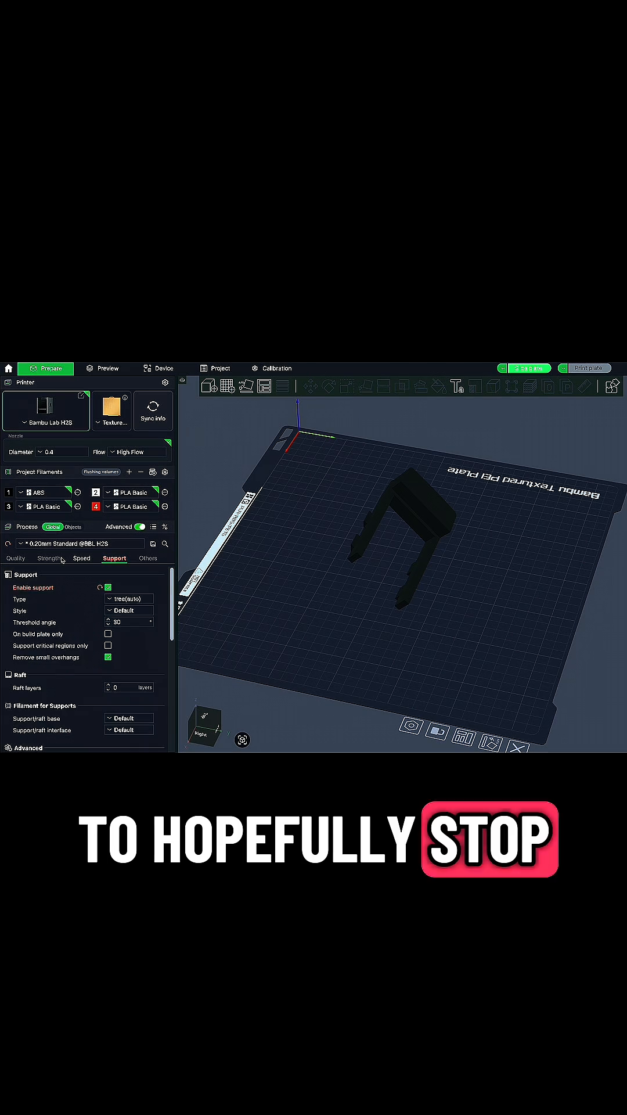
- Select Gyroid as the sparse infill pattern under Strength settings
left_click(50, 558)
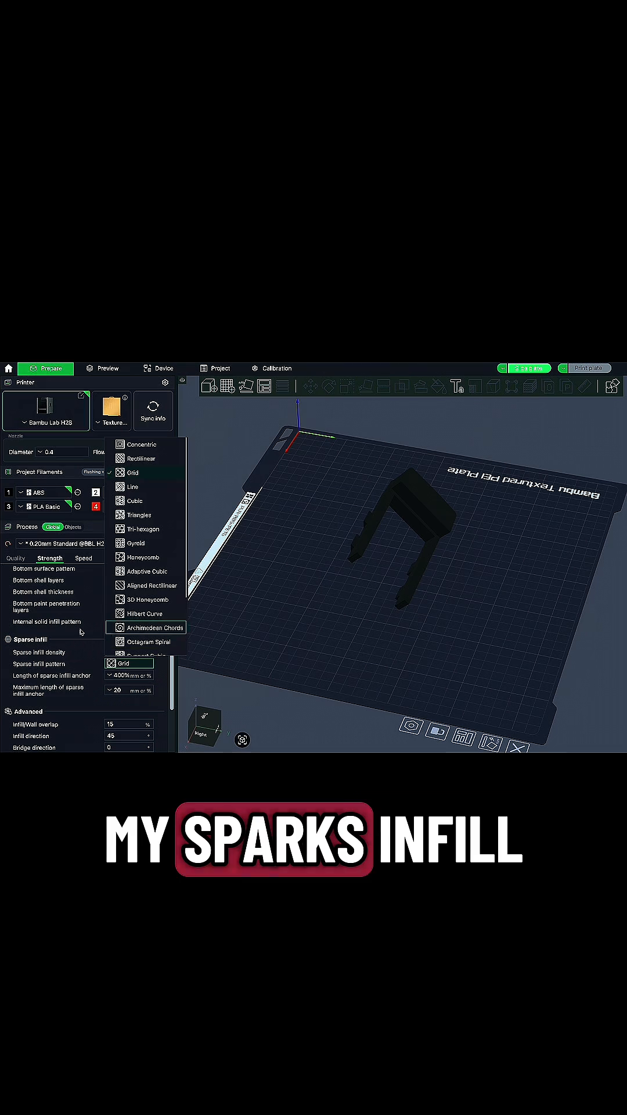
left_click(136, 543)
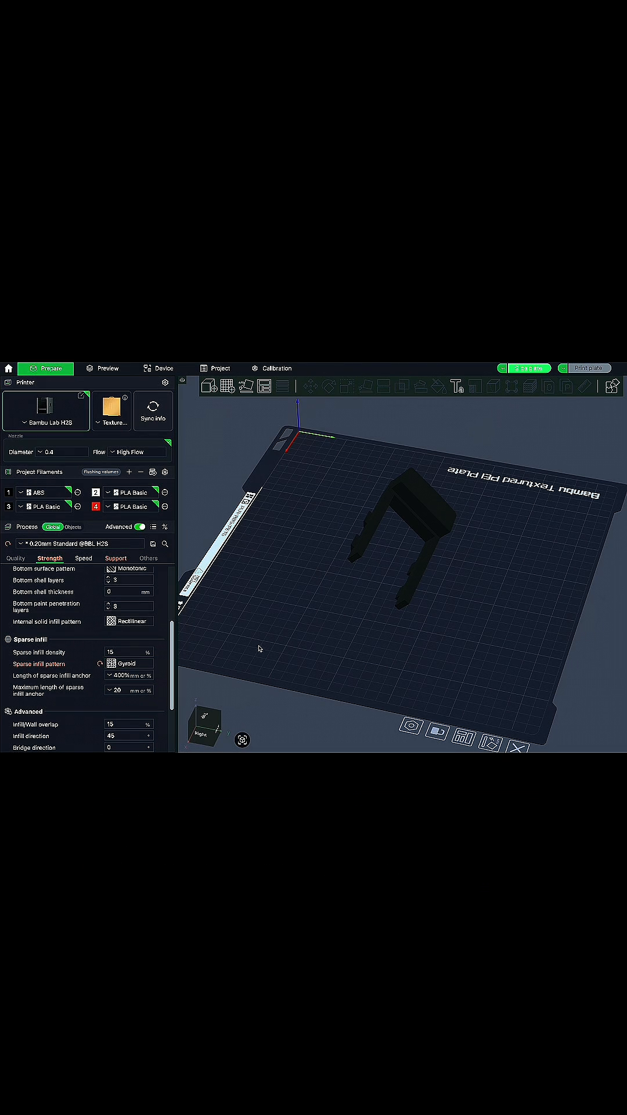